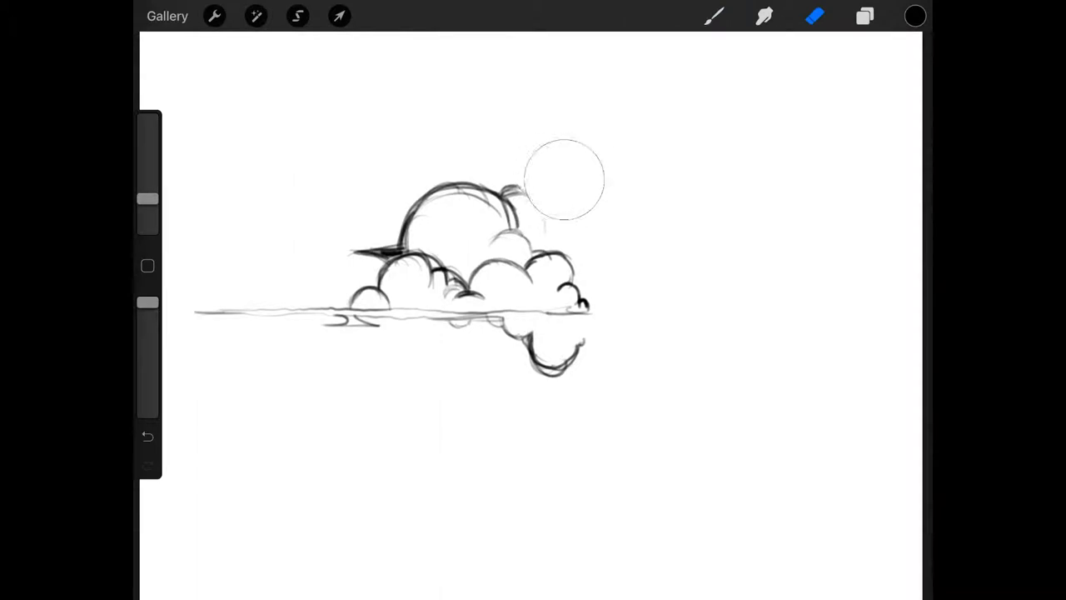
Switch from the eraser back to the brush to ink the cloud and bomb outline
{"action": "left_click", "coordinate": [713, 17]}
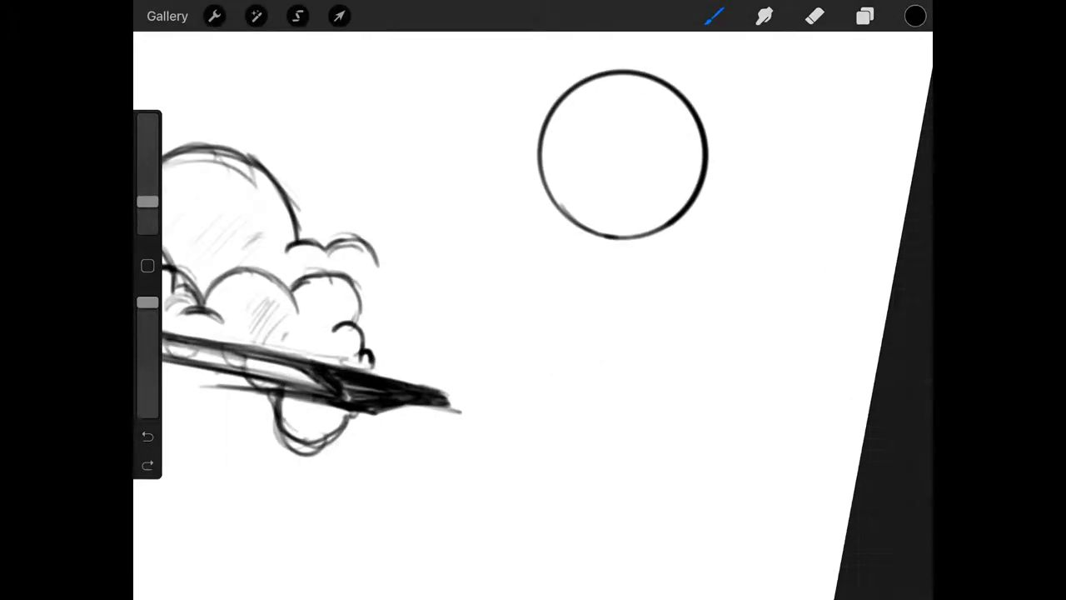
Draw eyes and a smile on the small bomb, then a larger bomb with cap and fuse on the cloud
{"action": "left_click_drag", "start_coordinate": [596, 120], "coordinate": [633, 175]}
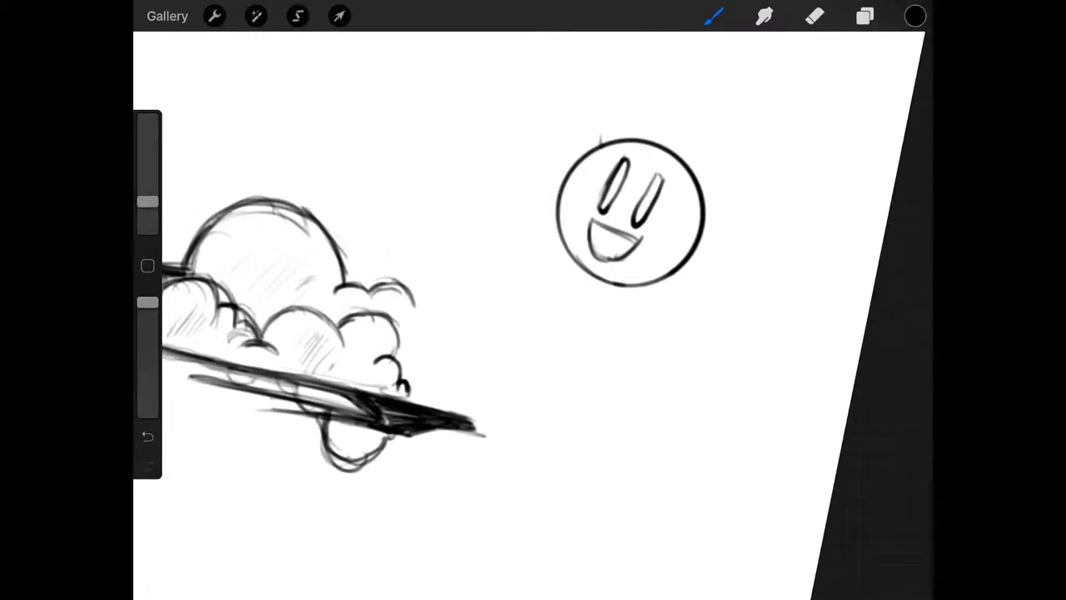
{"action": "left_click_drag", "start_coordinate": [600, 136], "coordinate": [663, 137]}
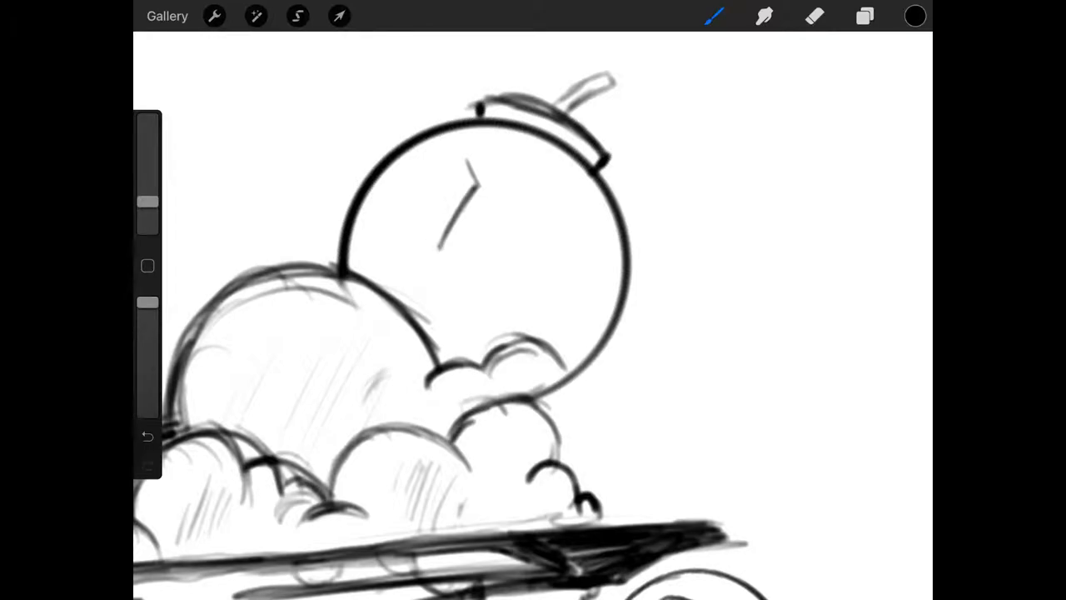
Pick a different brush from the Brush Library and draw an exclamation mark above the bomb
{"action": "left_click", "coordinate": [814, 17]}
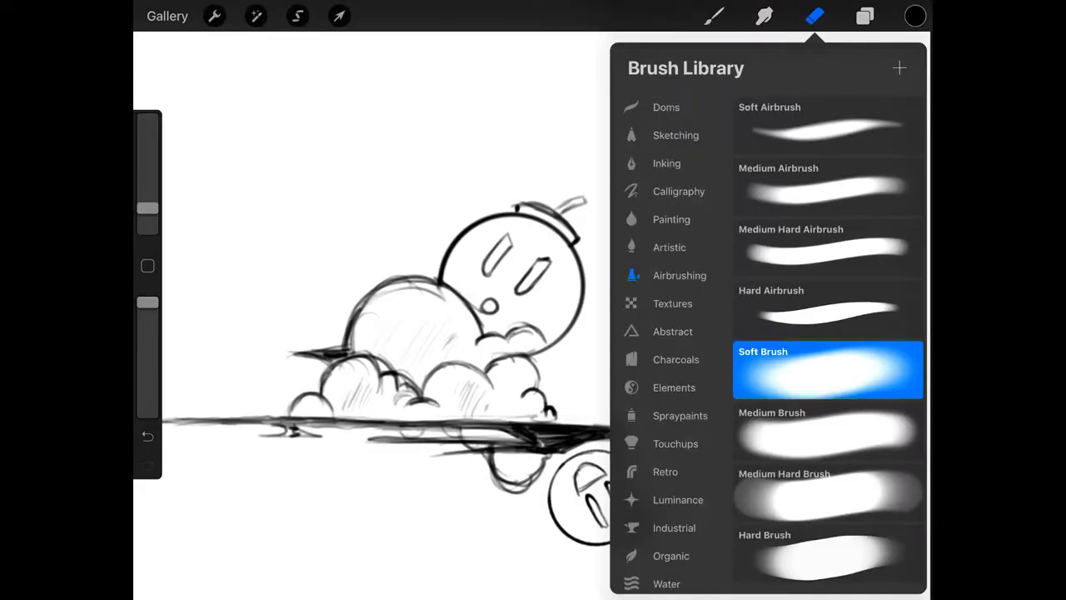
{"action": "left_click", "coordinate": [814, 17]}
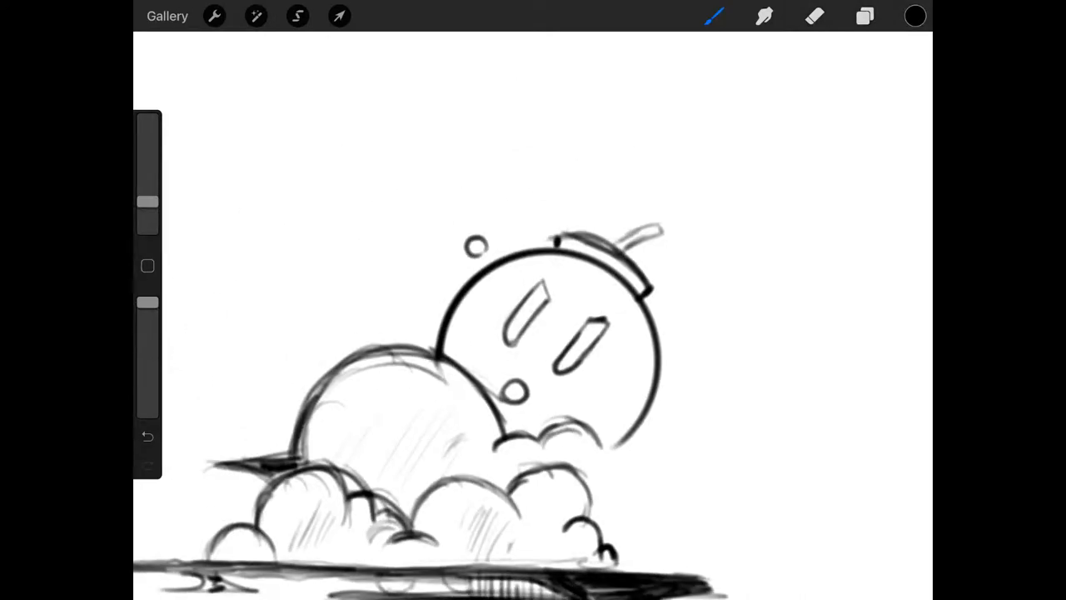
{"action": "left_click_drag", "start_coordinate": [425, 79], "coordinate": [463, 208]}
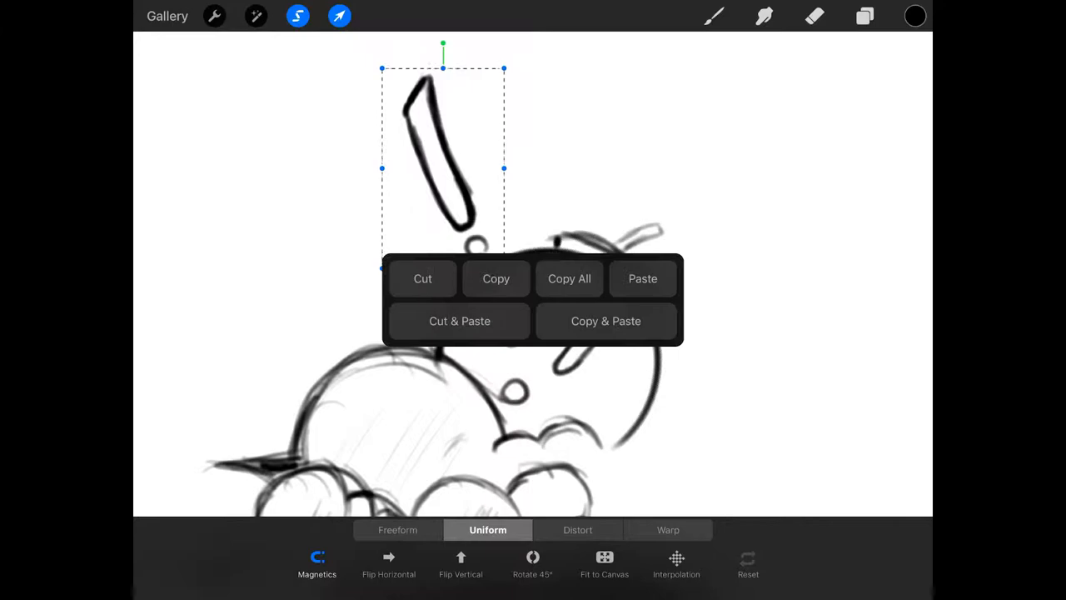
Copy and paste the exclamation mark and shrink the copy with Freeform transform
{"action": "left_click", "coordinate": [497, 278]}
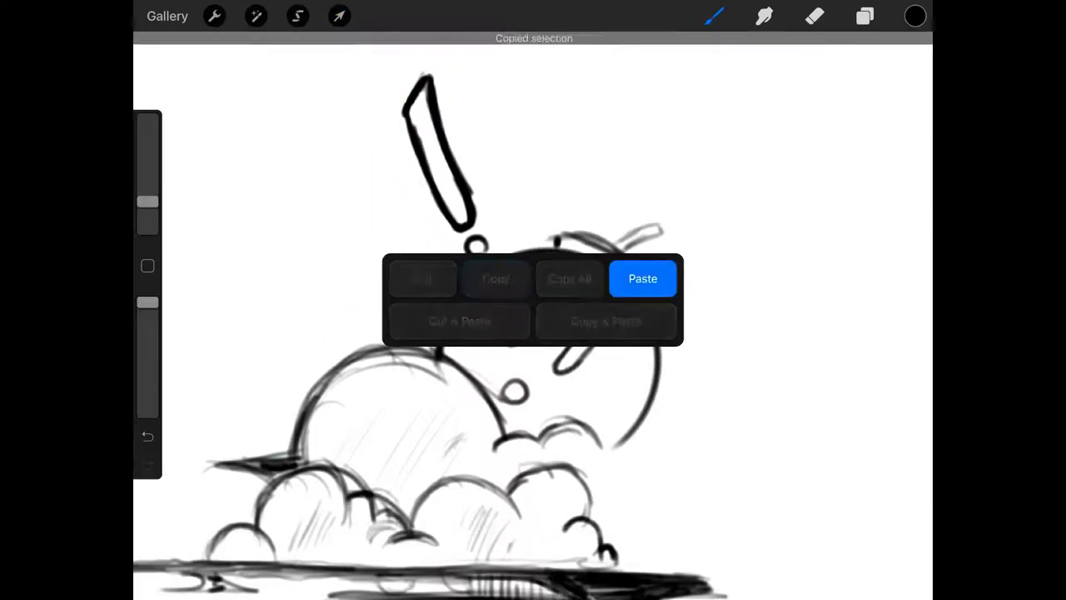
{"action": "left_click", "coordinate": [643, 279]}
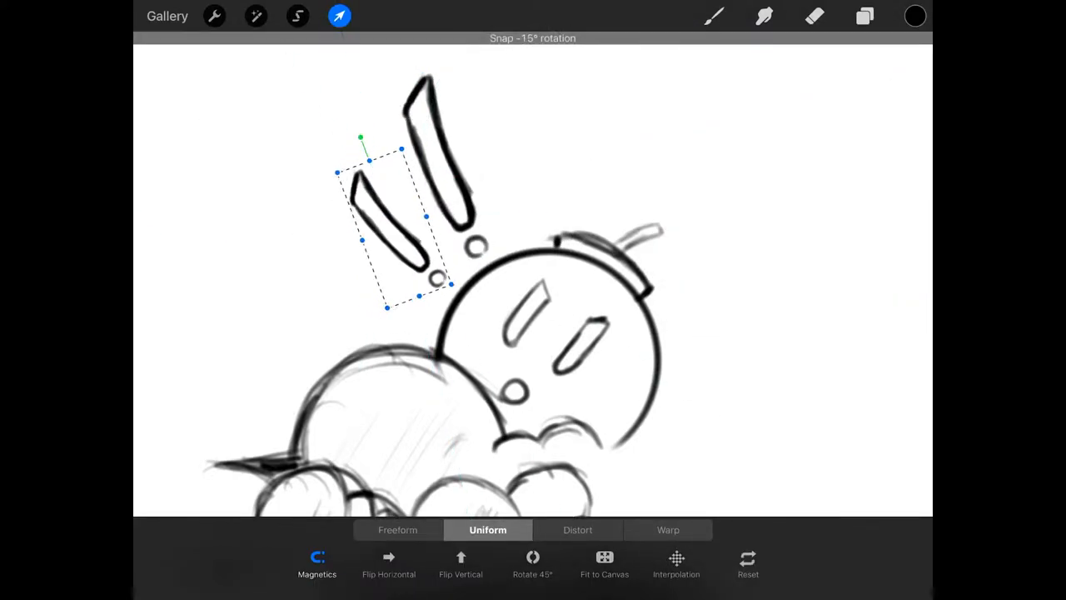
{"action": "left_click", "coordinate": [397, 530]}
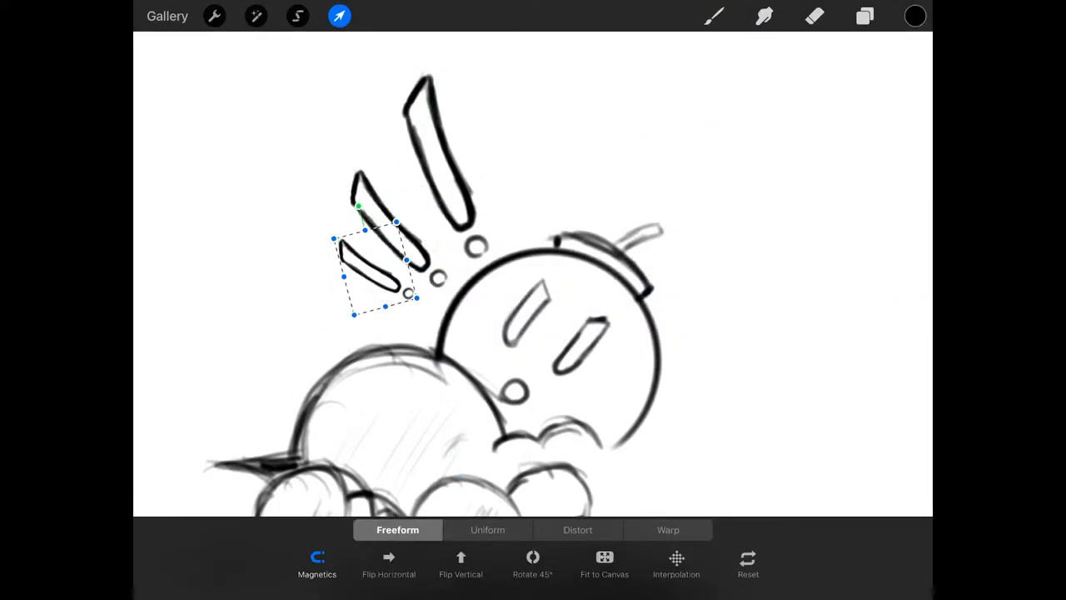
Check the Layers panel, then lasso-select the large exclamation mark
{"action": "left_click", "coordinate": [864, 17]}
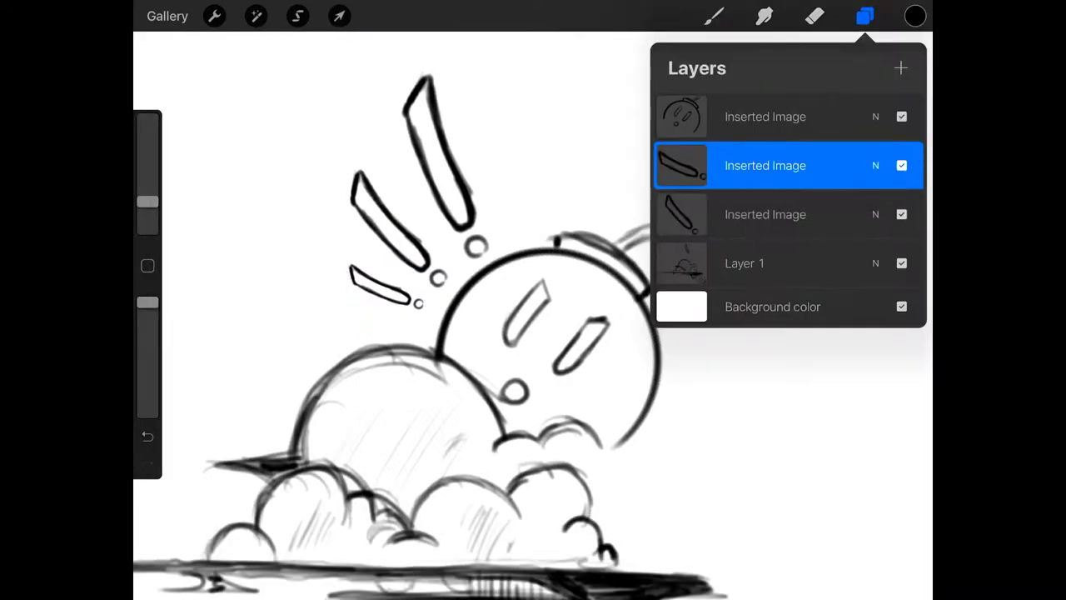
{"action": "left_click", "coordinate": [297, 17]}
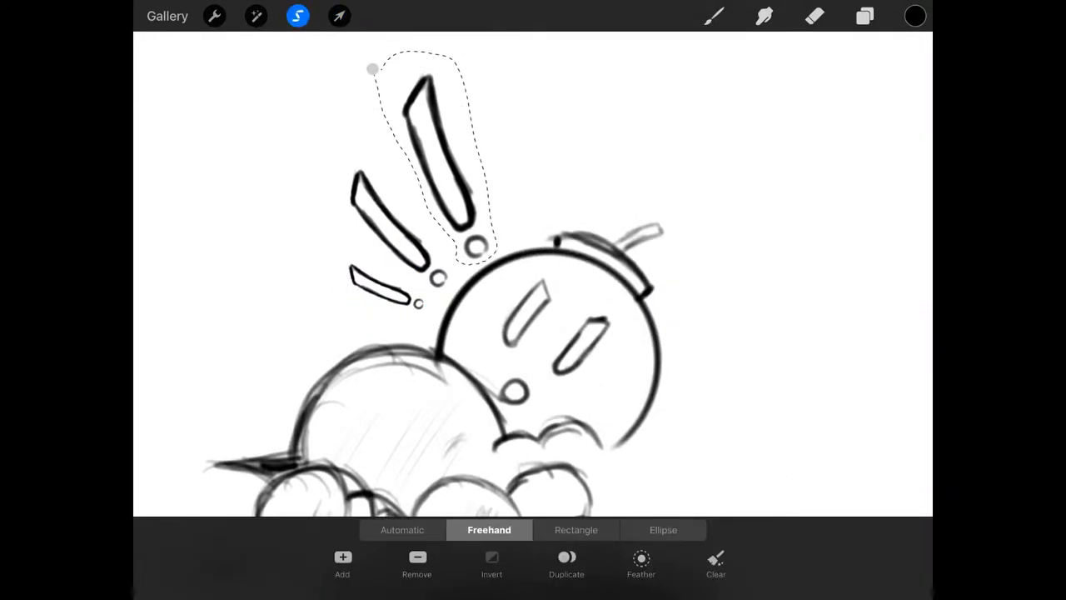
Draw speed lines trailing from the lower bomb and start lasso-selecting them
{"action": "left_click", "coordinate": [865, 15]}
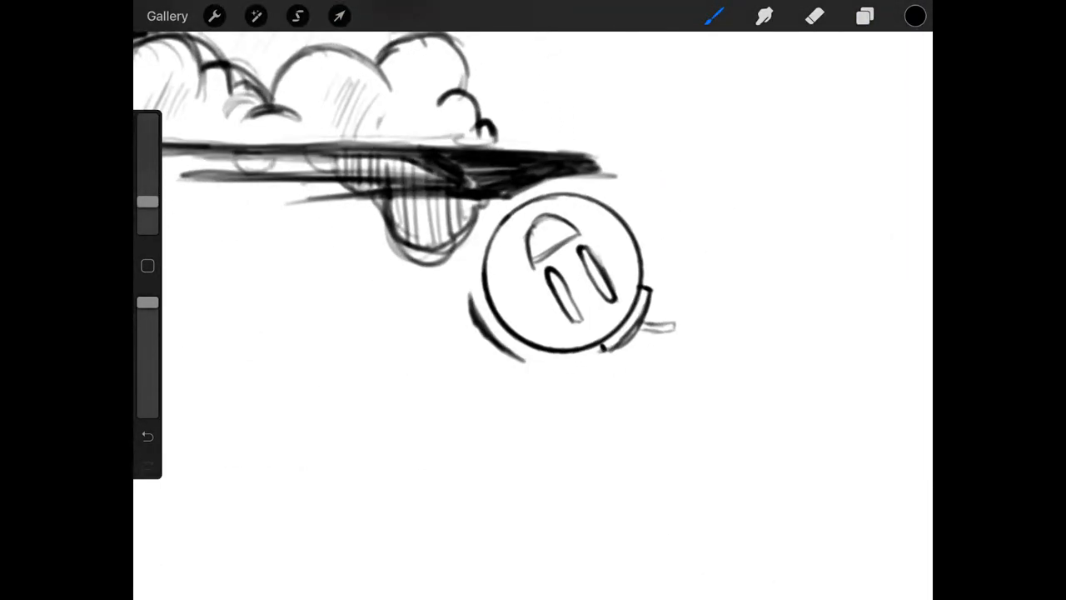
{"action": "left_click_drag", "start_coordinate": [500, 333], "coordinate": [333, 458]}
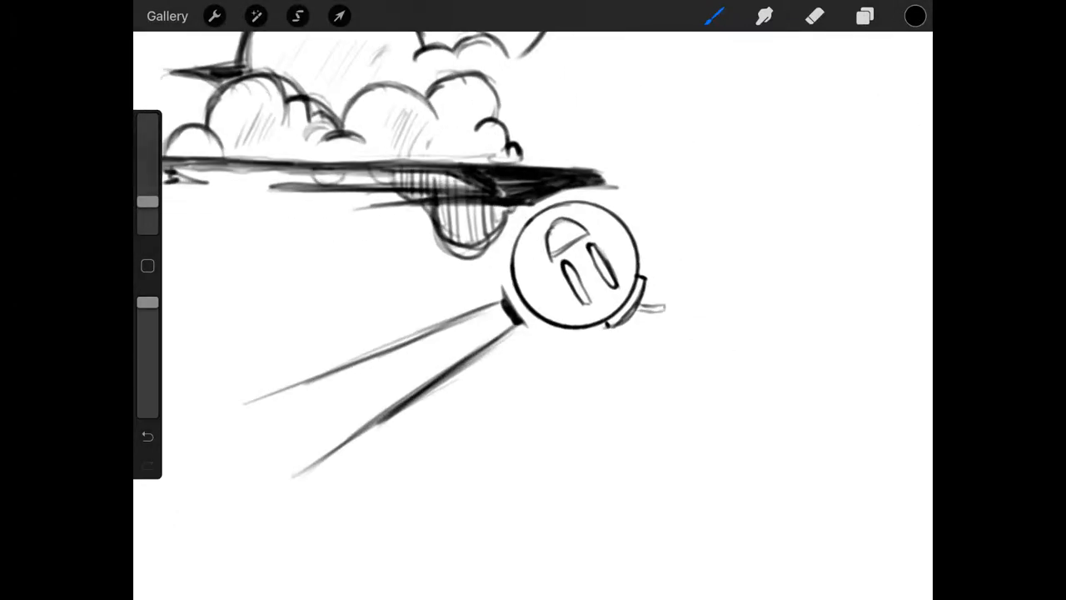
{"action": "left_click", "coordinate": [297, 15]}
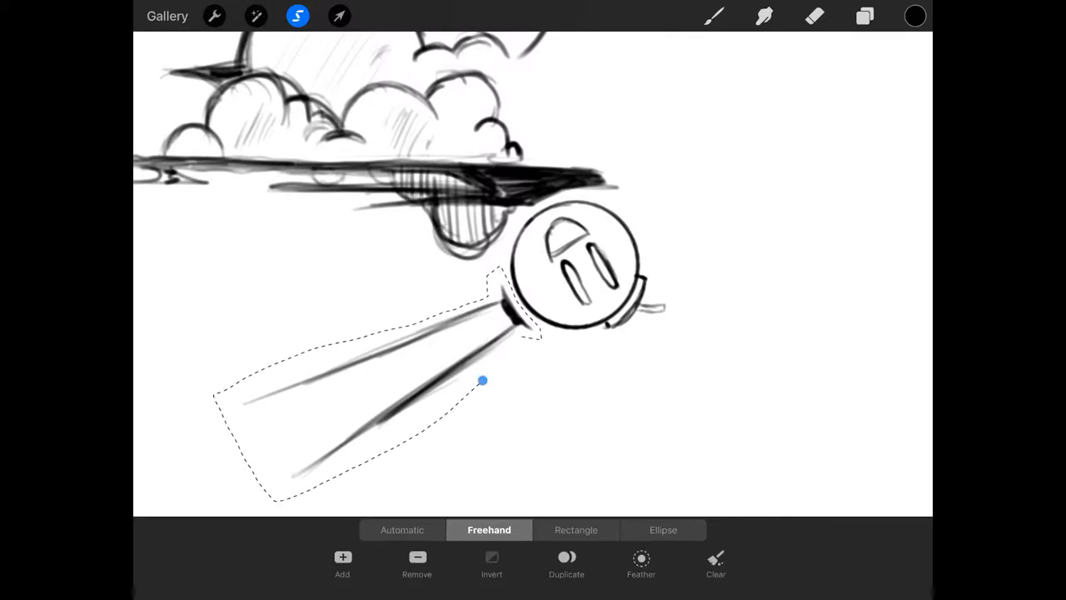
Duplicate the selected speed lines and rotate the copy around the bomb into a radiating fan
{"action": "left_click", "coordinate": [340, 17]}
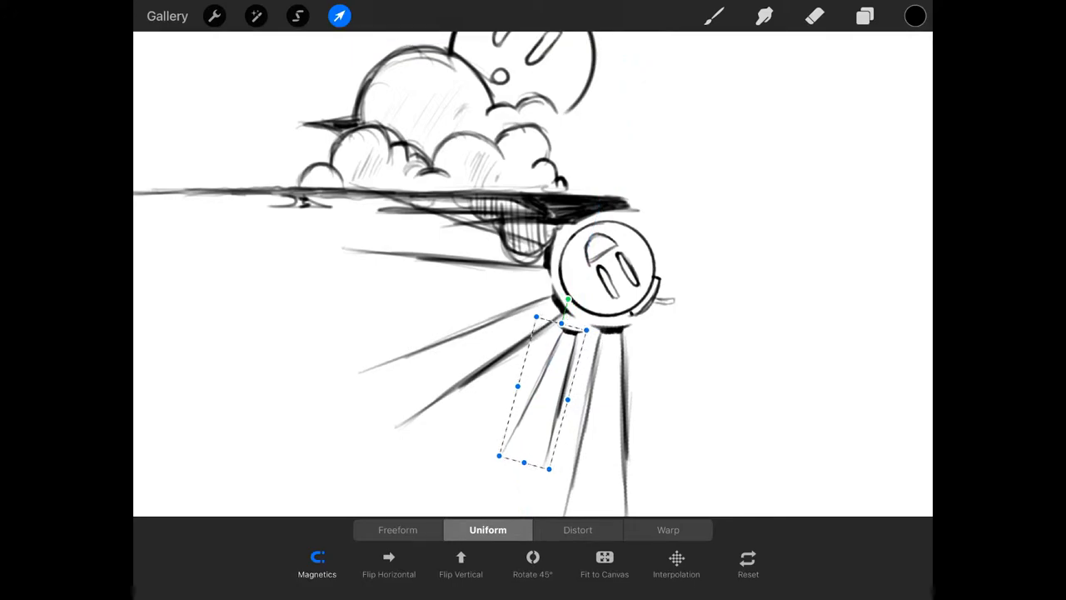
{"action": "left_click_drag", "start_coordinate": [542, 391], "coordinate": [475, 308]}
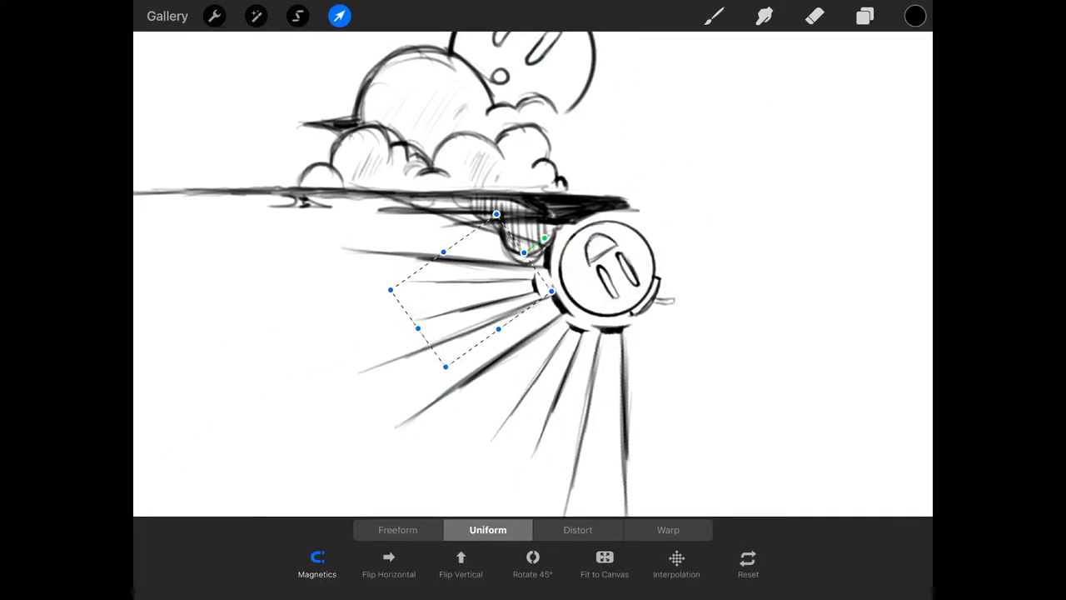
Review the Actions menu and the Layers panel after building the burst
{"action": "left_click", "coordinate": [214, 17]}
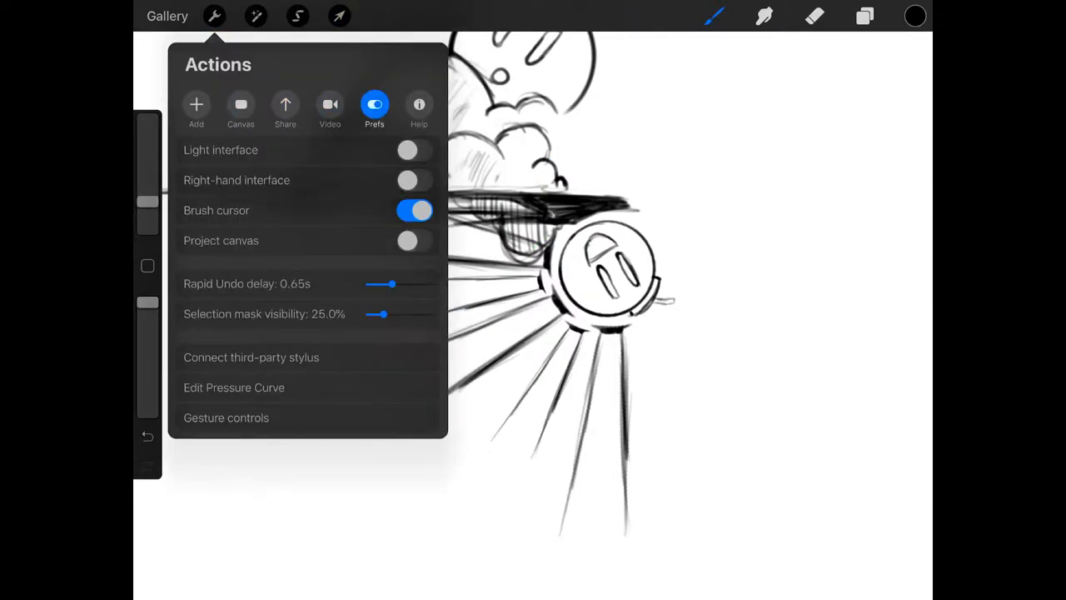
{"action": "left_click", "coordinate": [865, 16]}
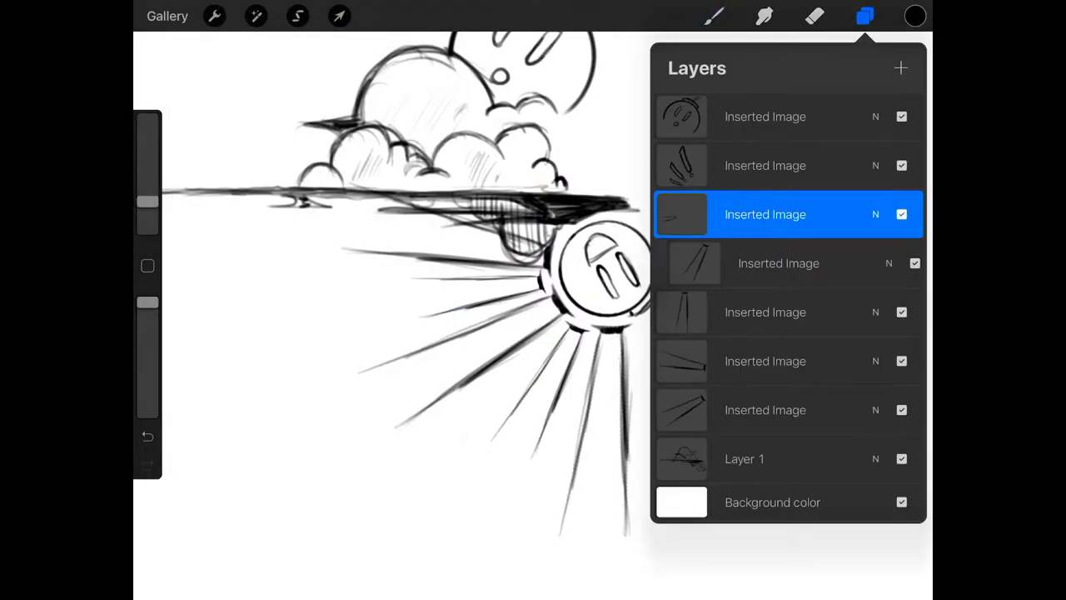